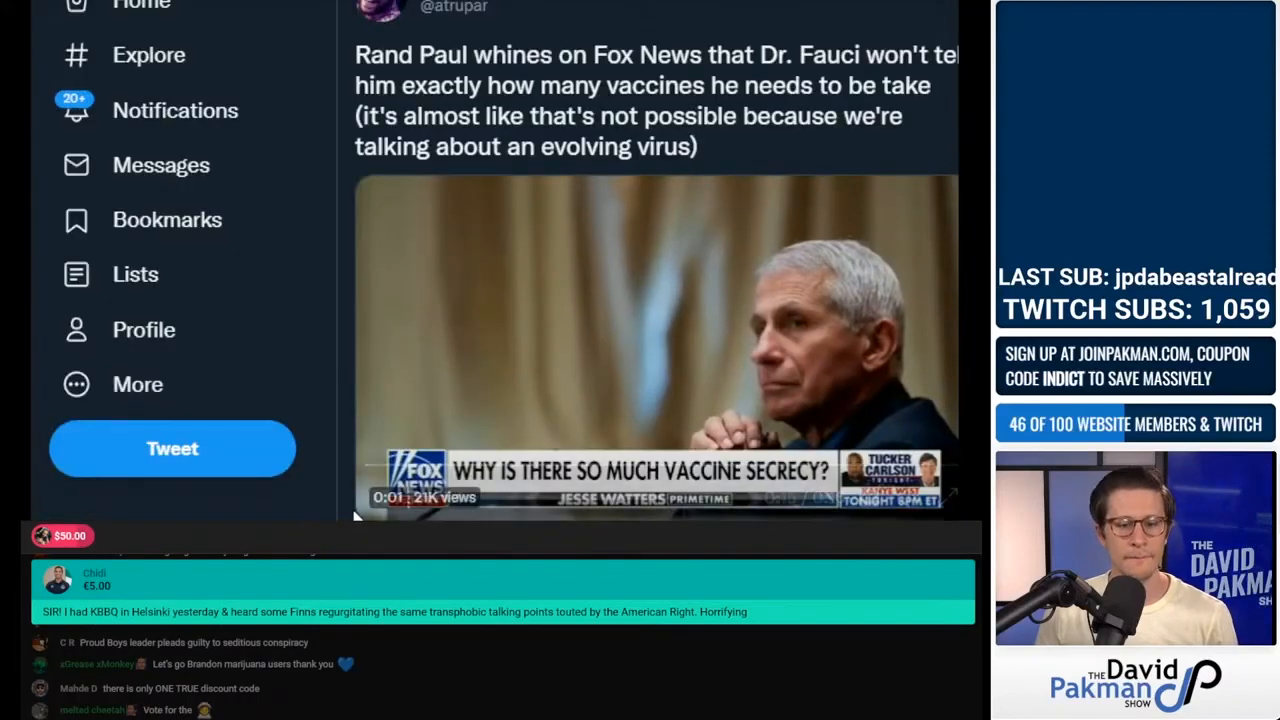
Play the Rand Paul tweet's Fox News clip, pause and resume, then stop at 0:03
scroll("down", 3)
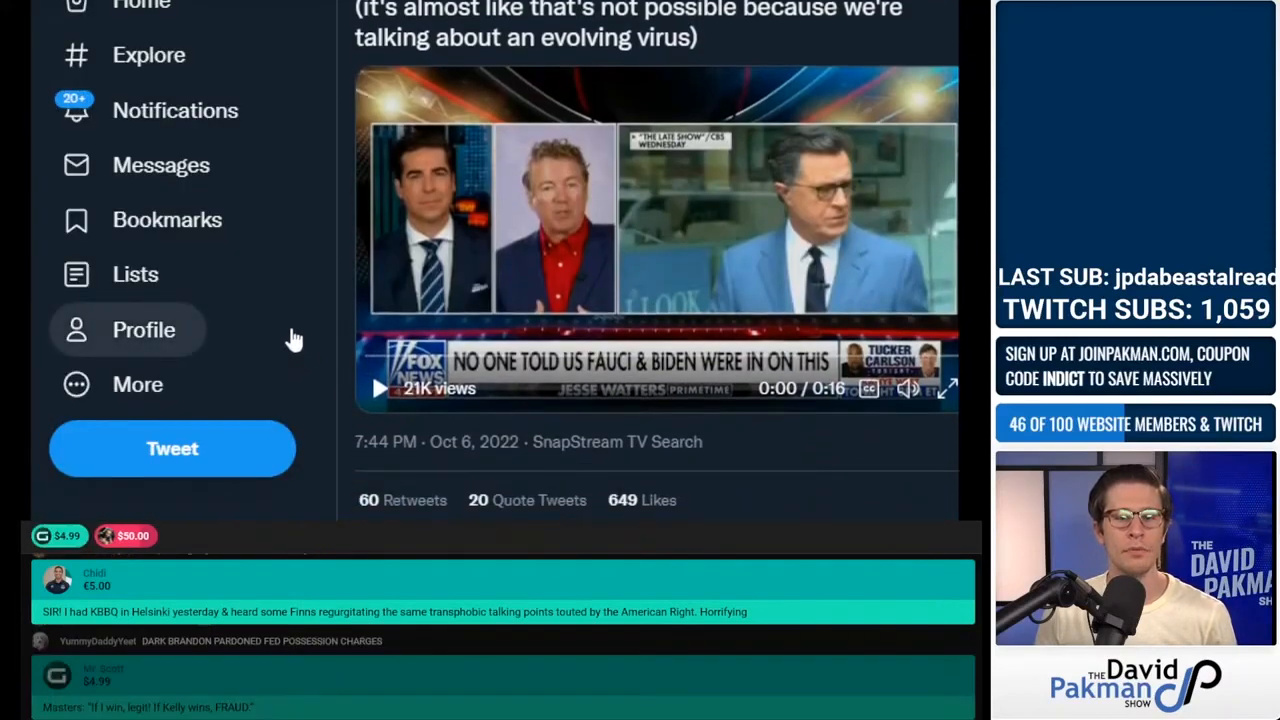
left_click(380, 388)
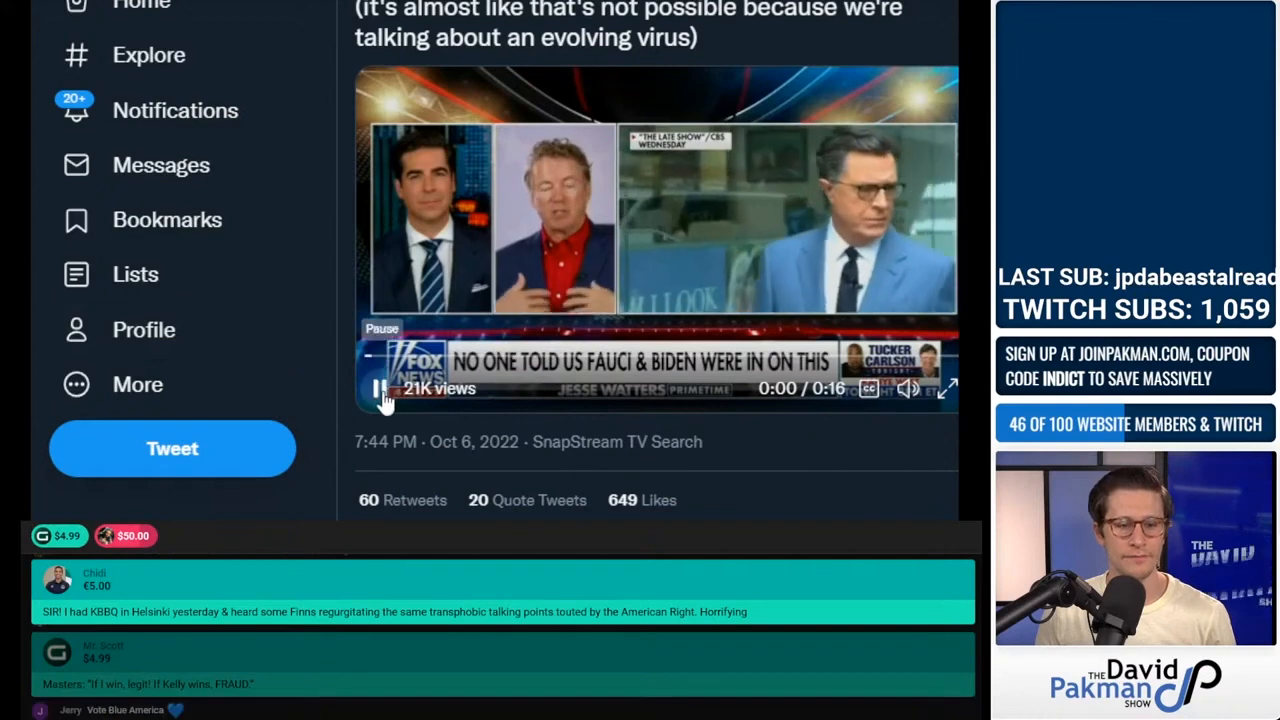
left_click(380, 388)
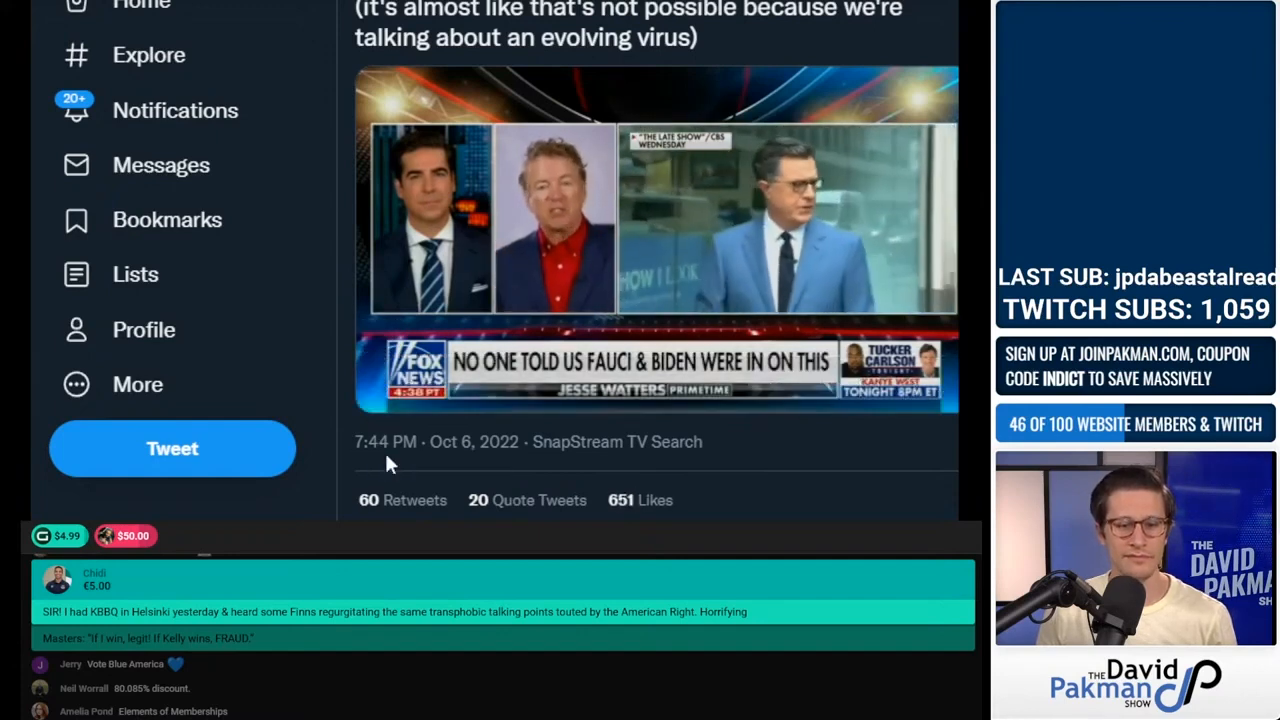
left_click(655, 237)
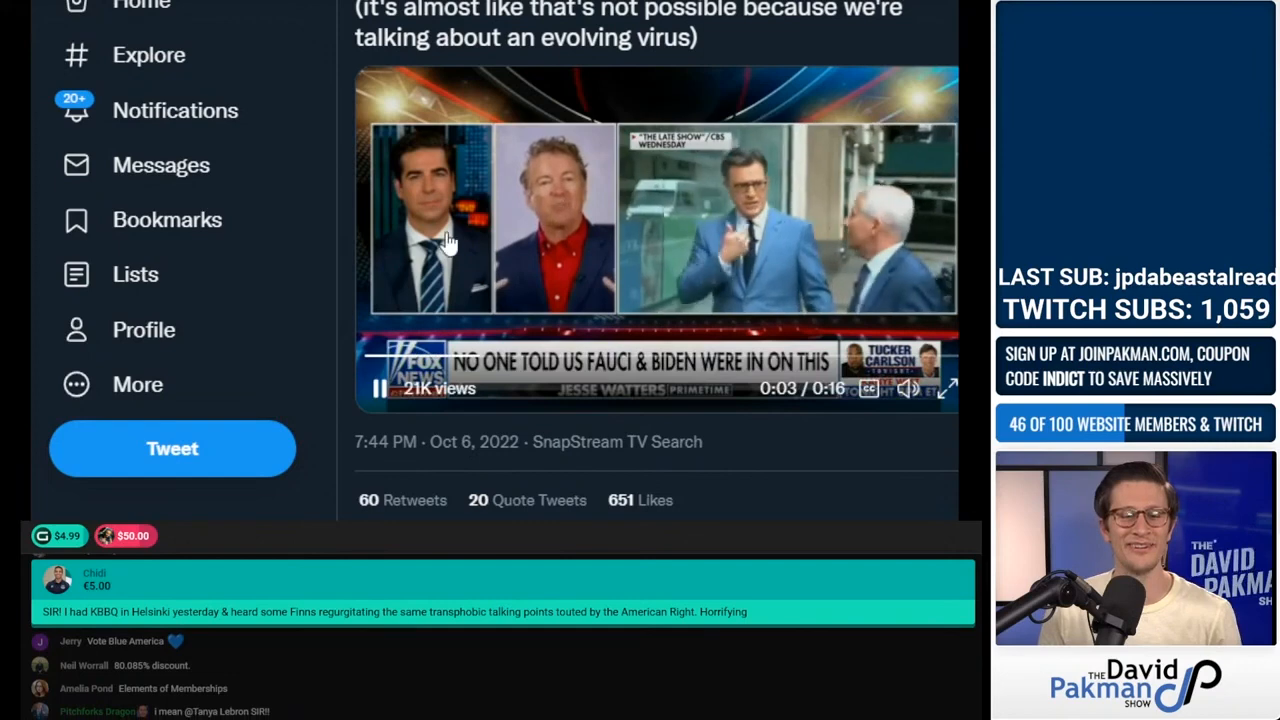
left_click(379, 388)
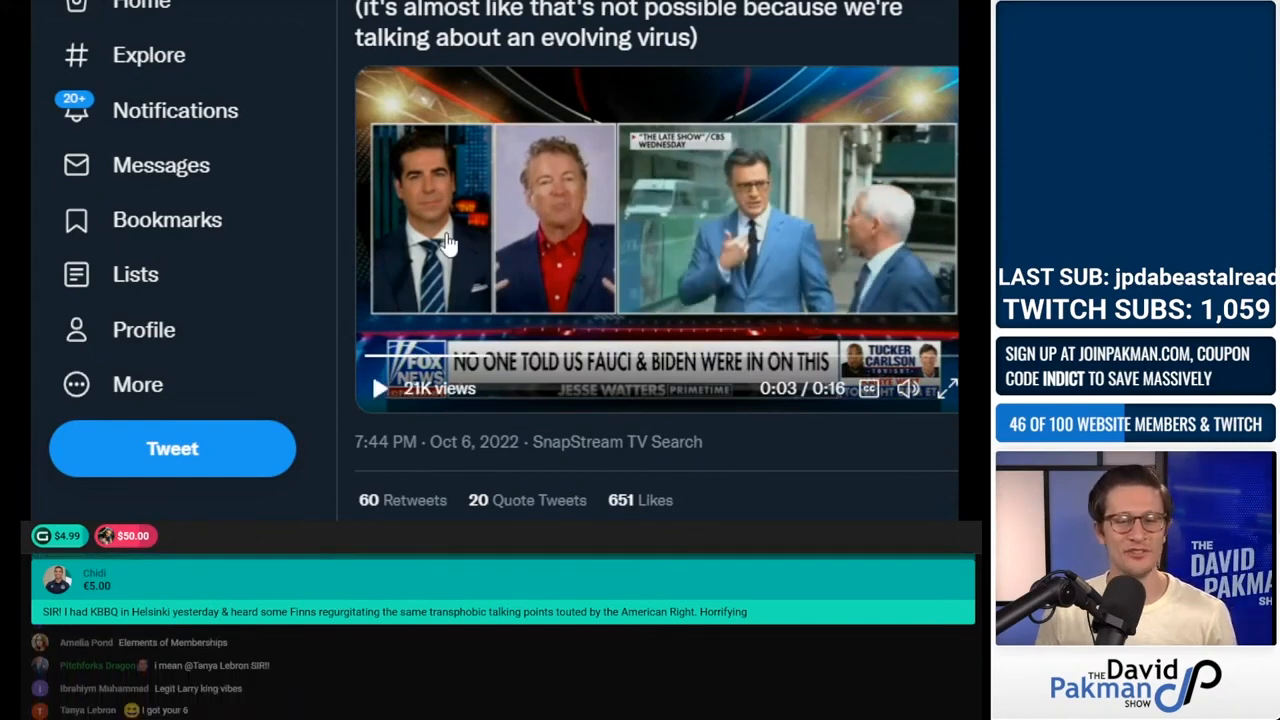